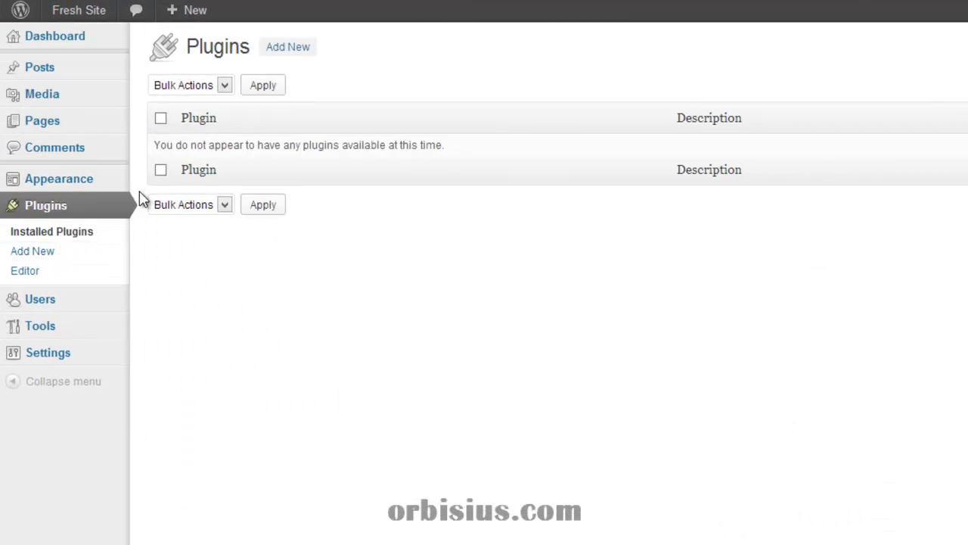
Search the plugin directory for 'child theme' from Plugins > Add New.
click(33, 251)
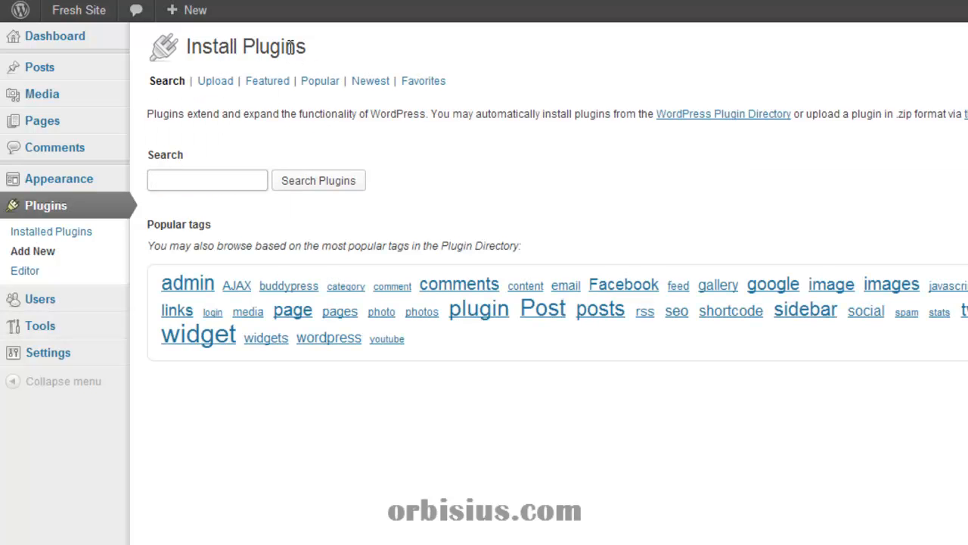
text(ch)
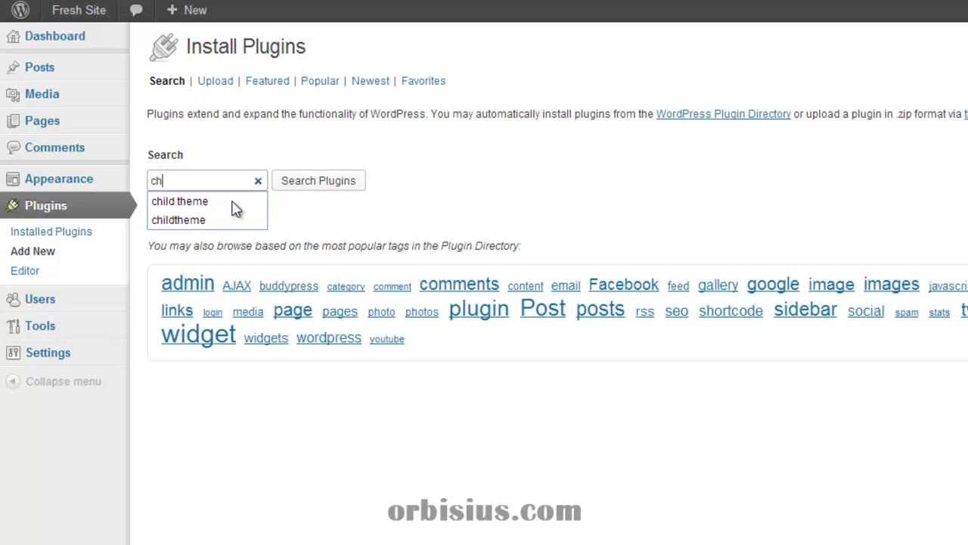
click(178, 200)
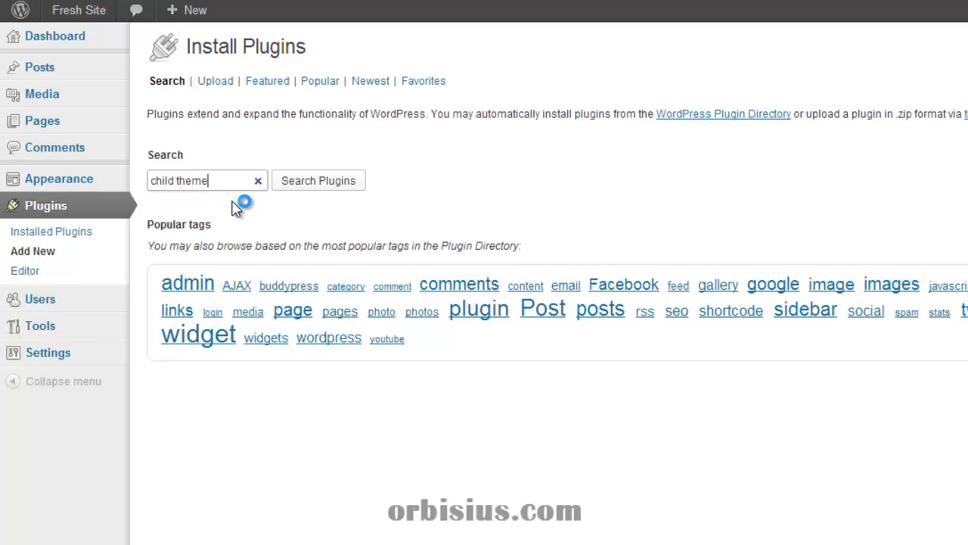
click(318, 180)
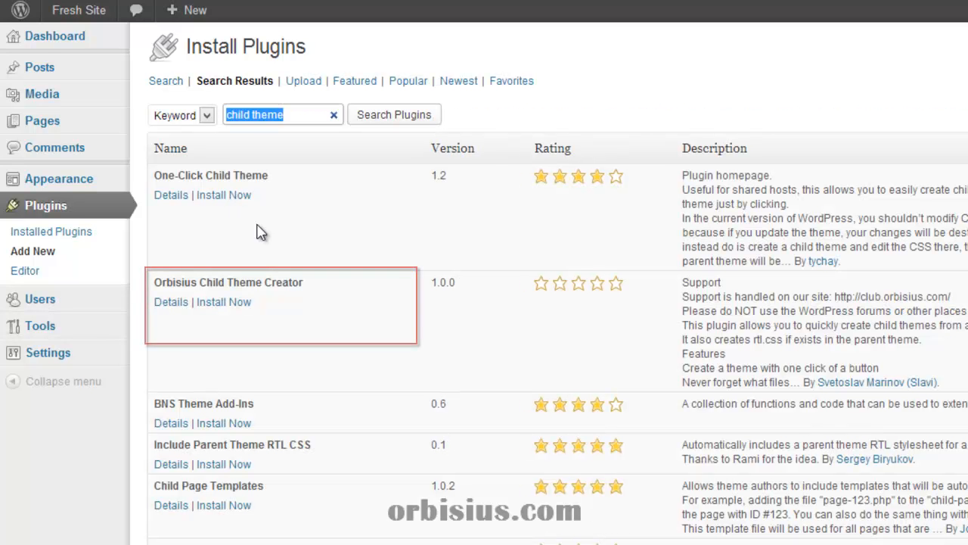
mouse_move(382, 361)
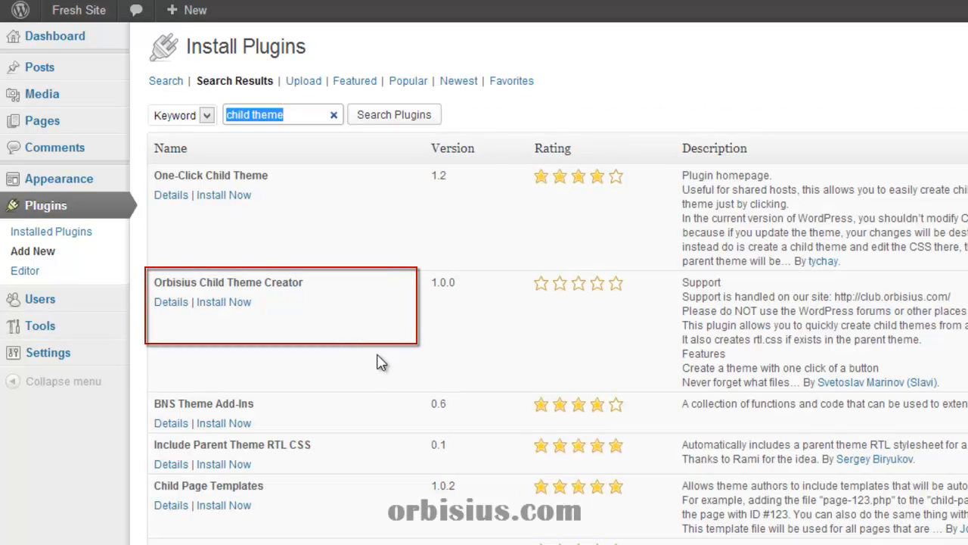
mouse_move(257, 330)
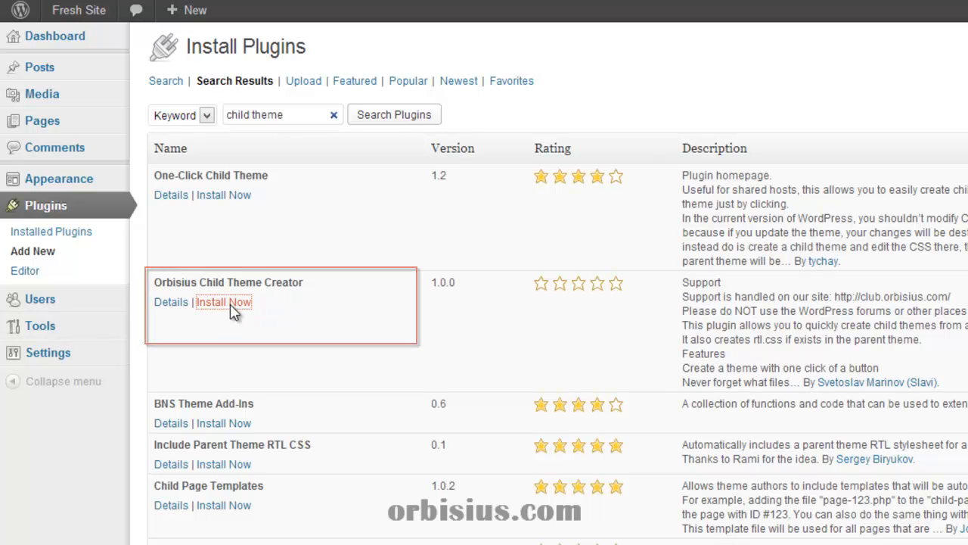
Install Orbisius Child Theme Creator, confirm the install, and activate the plugin.
click(224, 302)
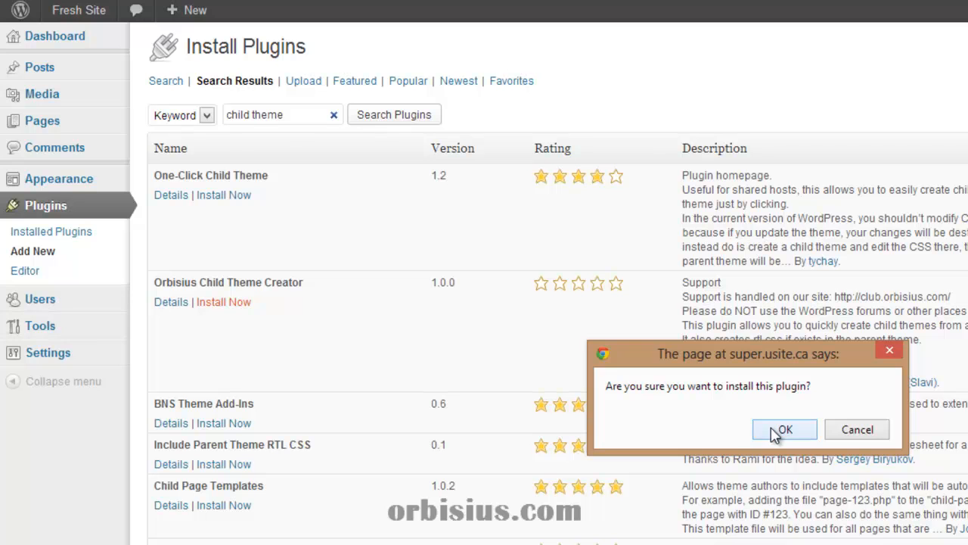
click(784, 429)
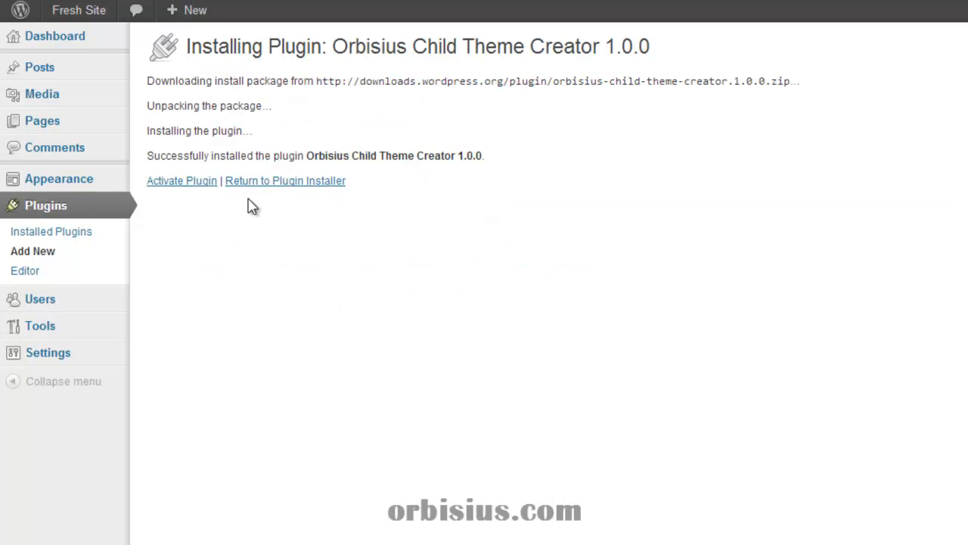
click(181, 180)
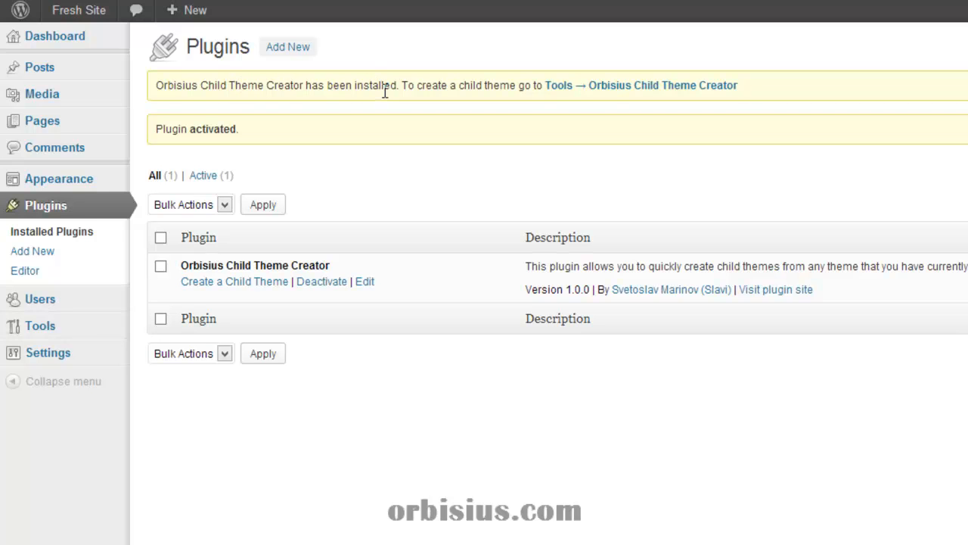
mouse_move(626, 90)
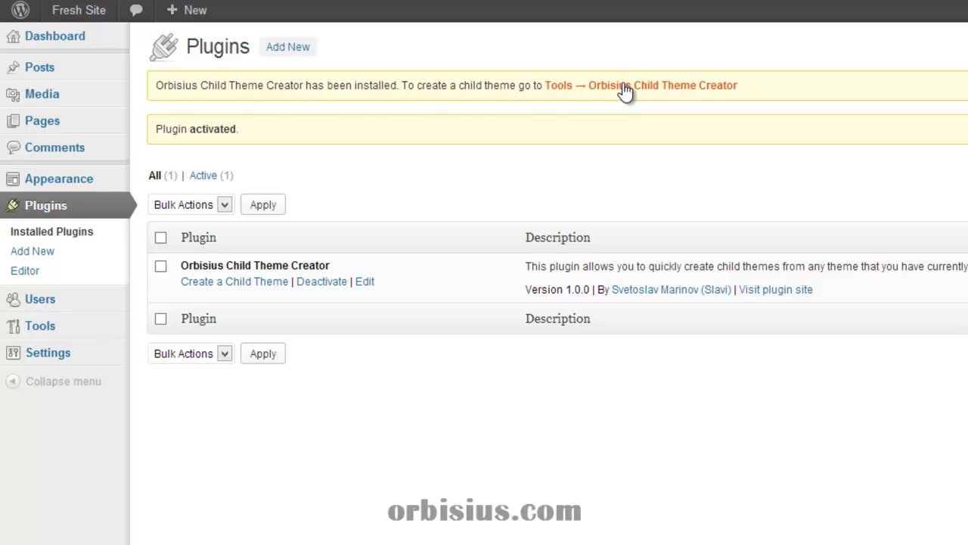
mouse_move(630, 94)
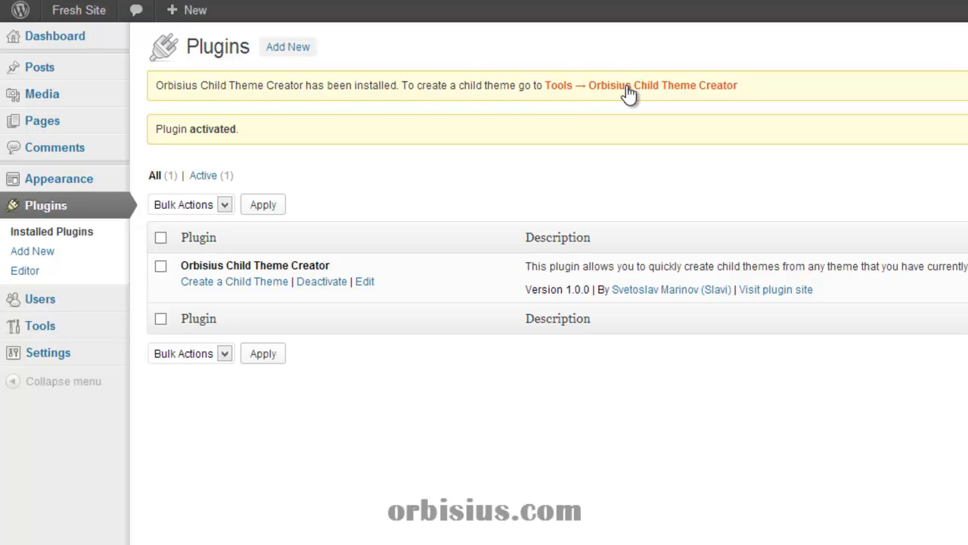
mouse_move(40, 325)
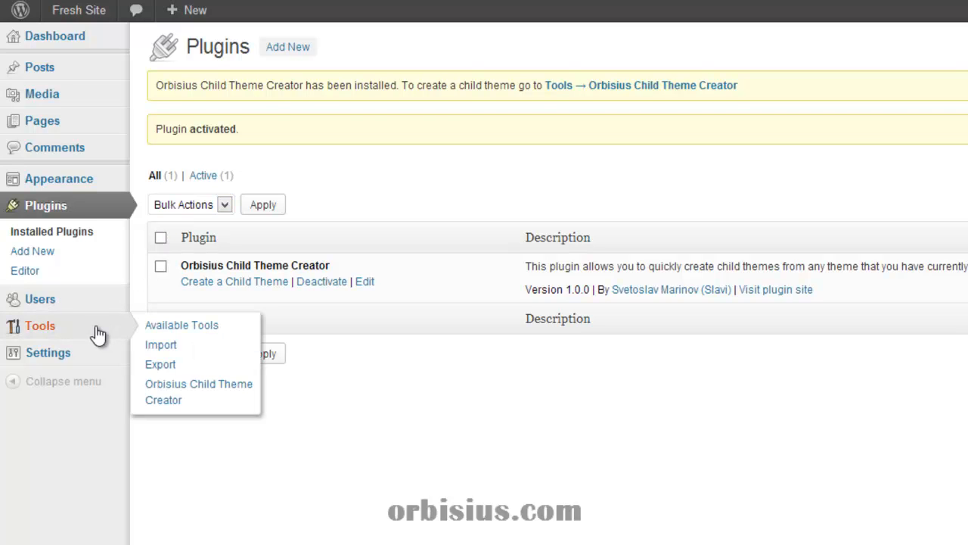
mouse_move(208, 390)
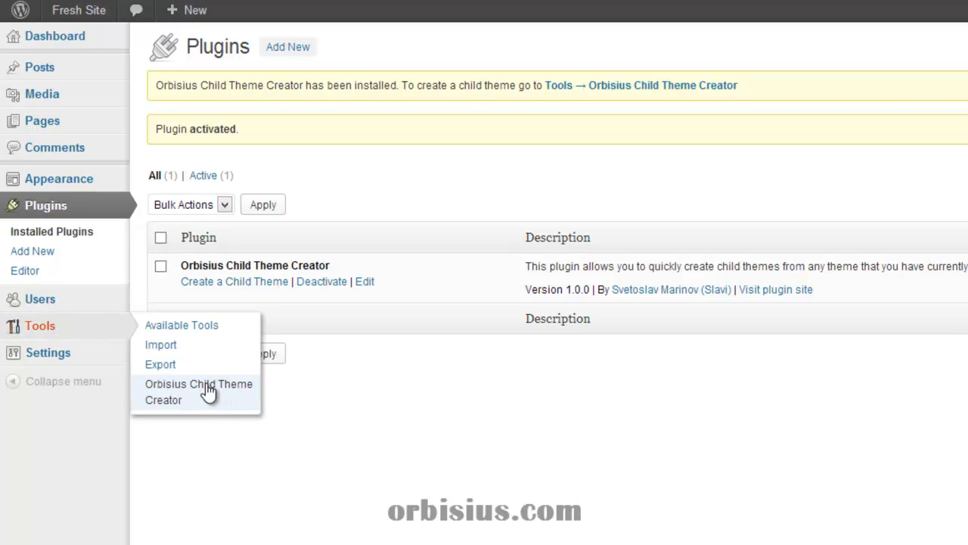
Show the Orbisius Child Theme Creator page listing the Twenty Twelve parent theme.
click(199, 390)
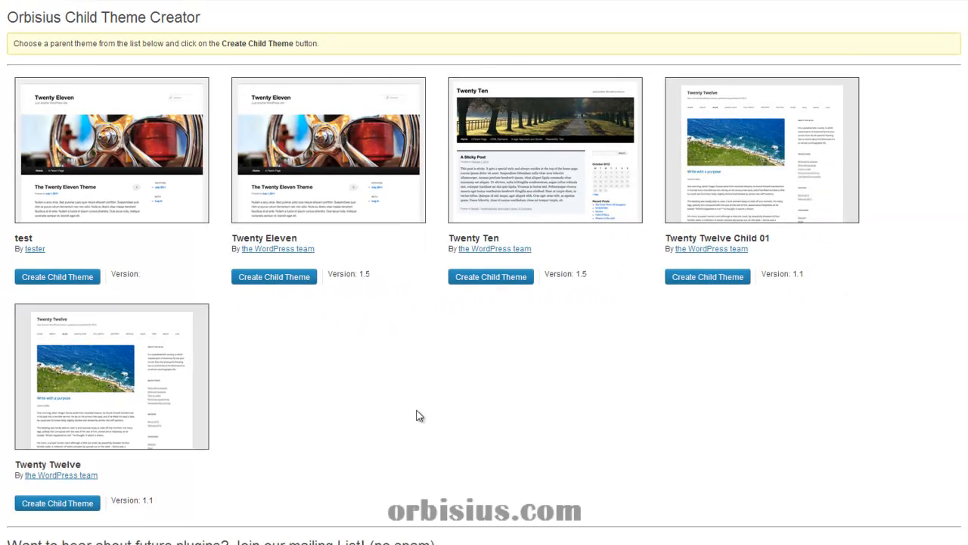
mouse_move(406, 409)
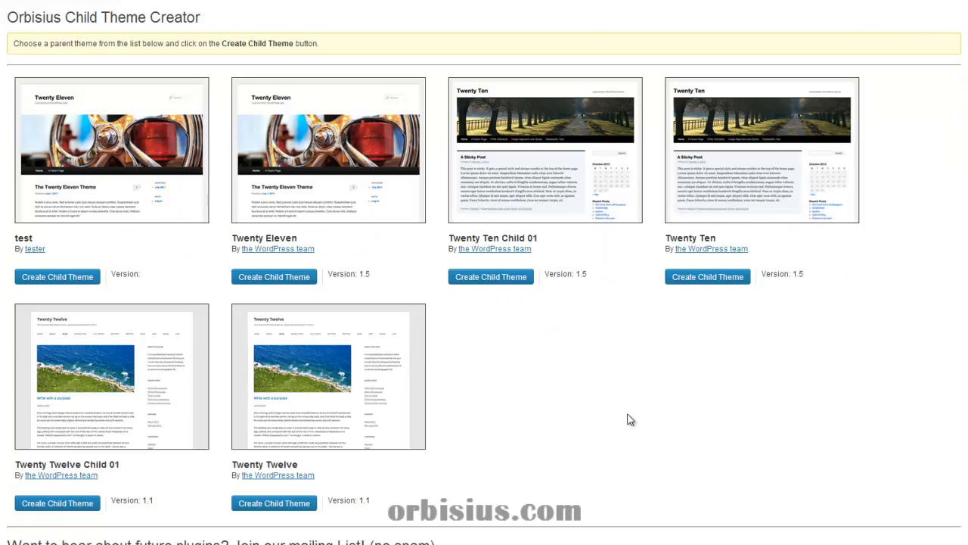
mouse_move(605, 418)
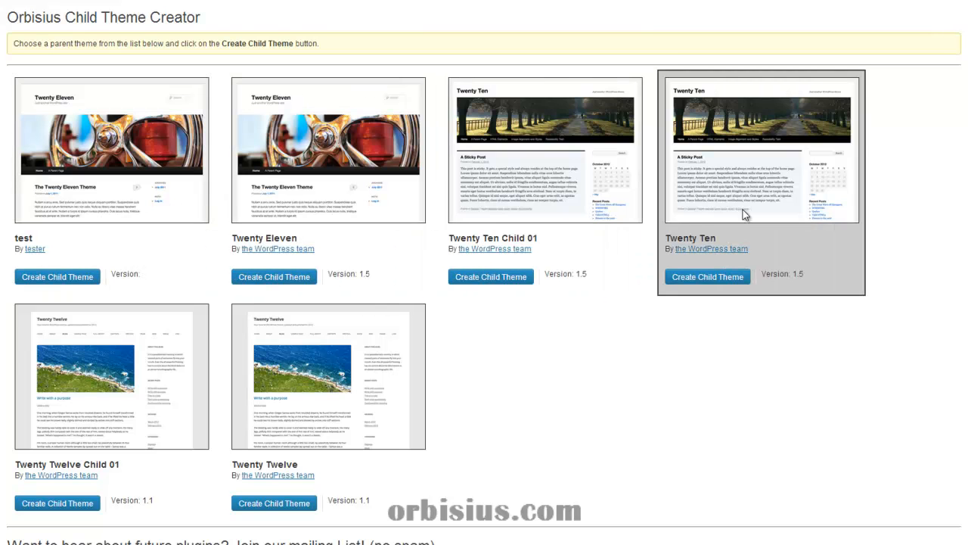
mouse_move(274, 502)
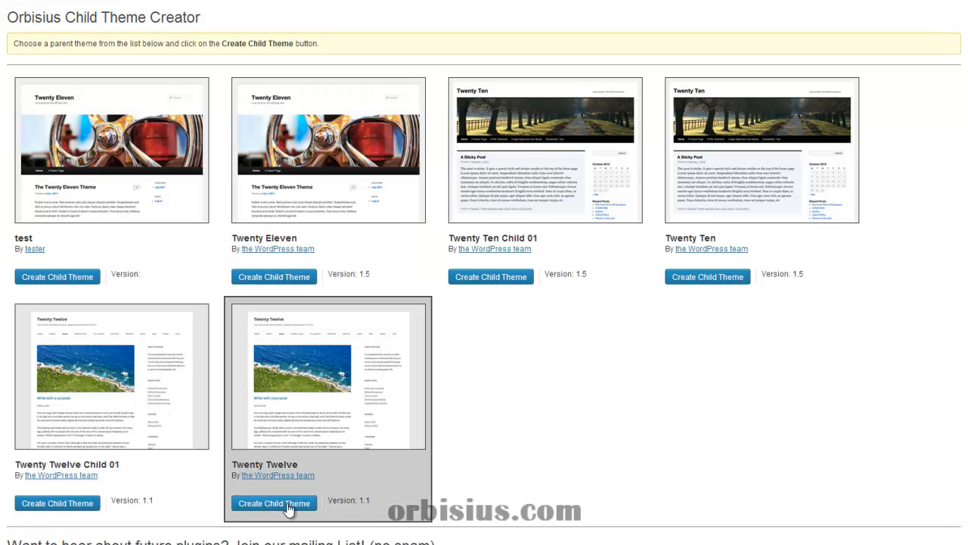
Create Twenty Twelve Child 02 from Twenty Twelve and view it in the theme list.
click(274, 503)
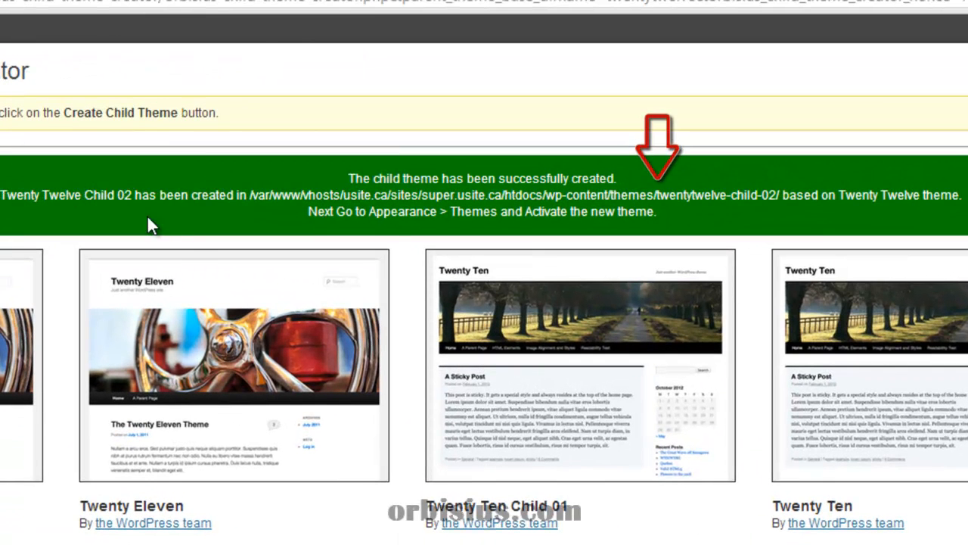
mouse_move(708, 240)
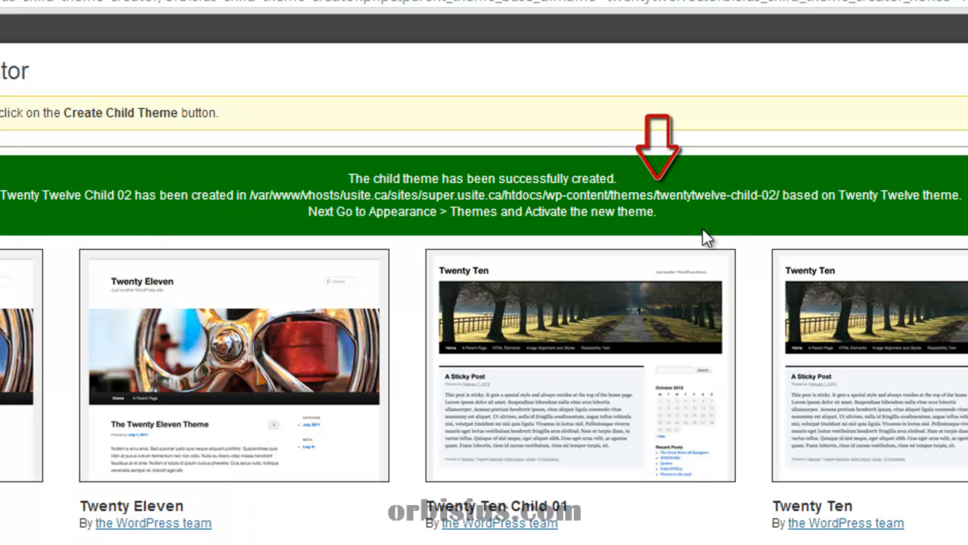
scroll(down, 3)
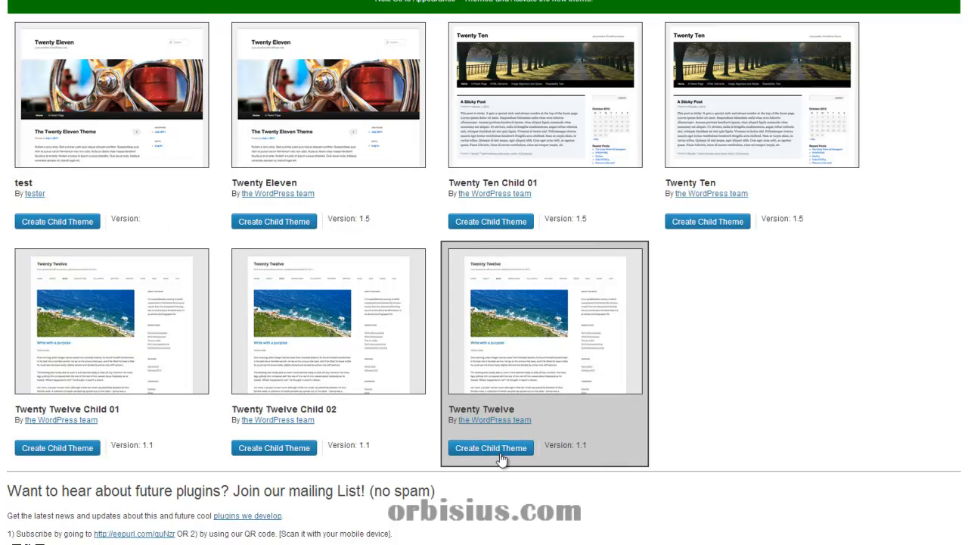
Create another Twenty Twelve child theme (Child 03) and review the theme list.
click(490, 448)
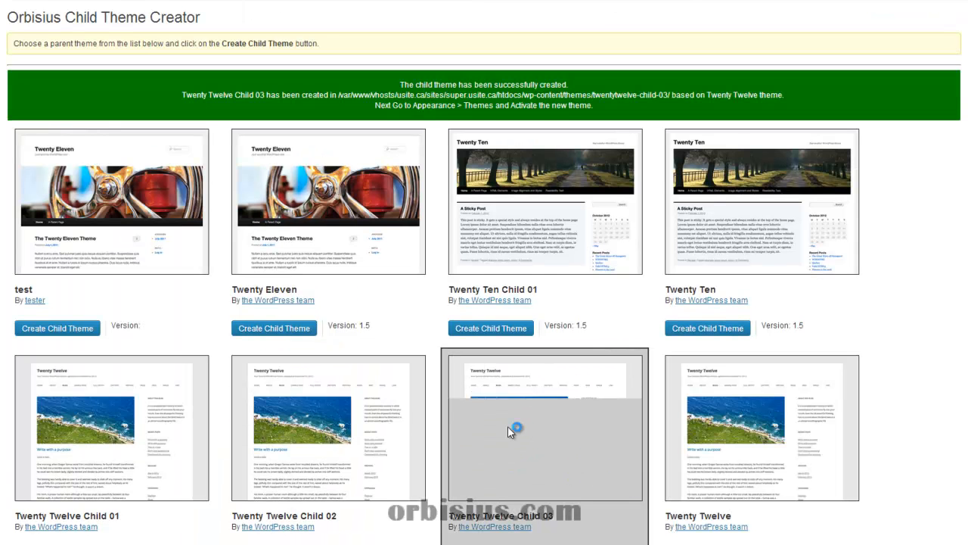
scroll(down, 3)
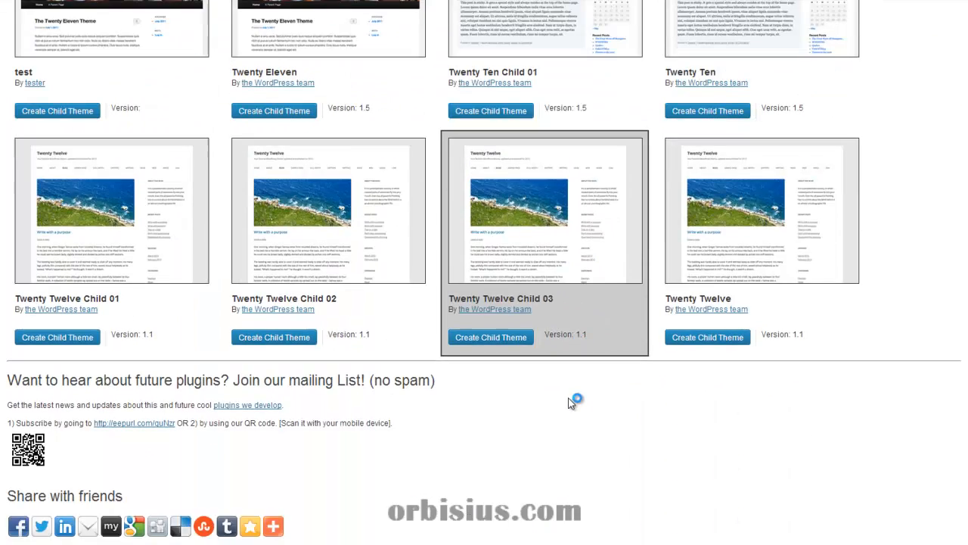
scroll(down, 3)
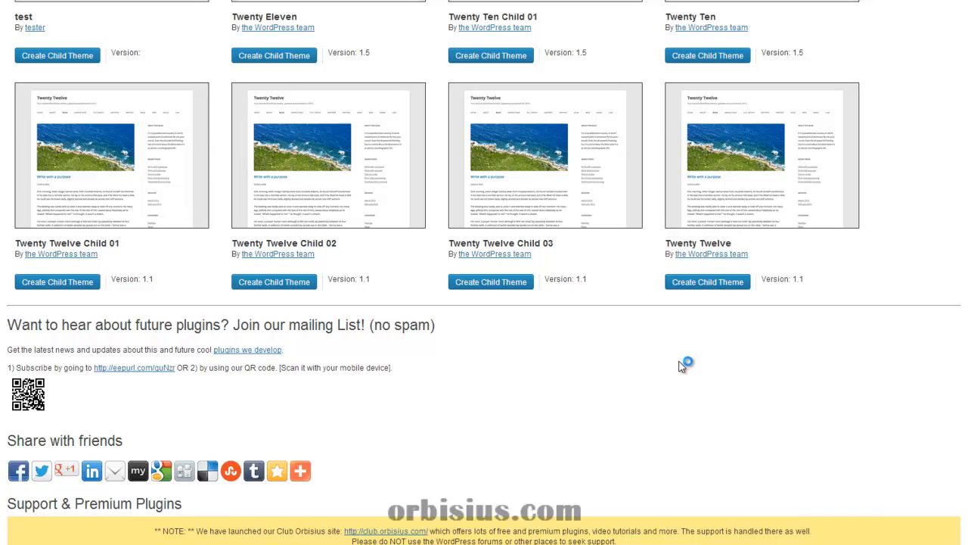
scroll(down, 3)
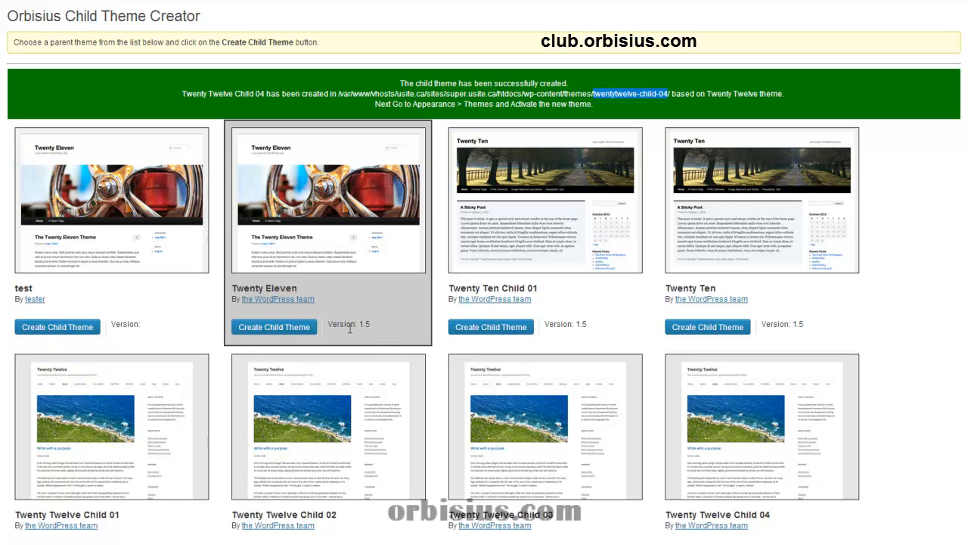
mouse_move(317, 303)
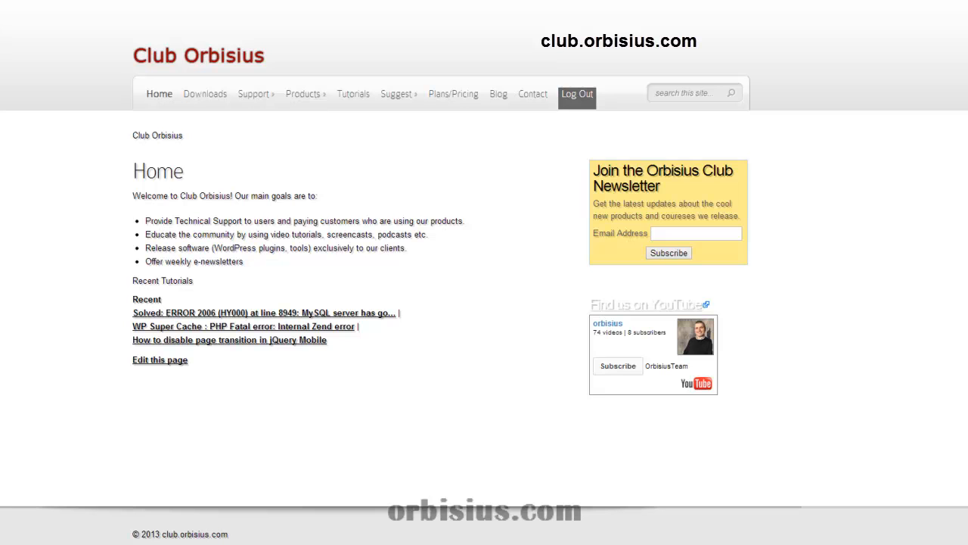
mouse_move(205, 99)
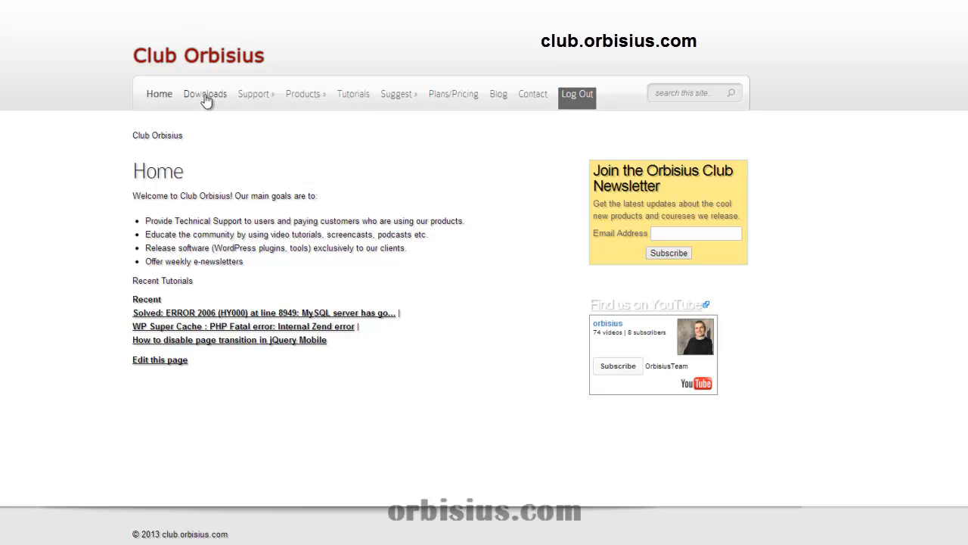
Browse Club Orbisius Downloads, then go to the Support Forums page.
click(206, 94)
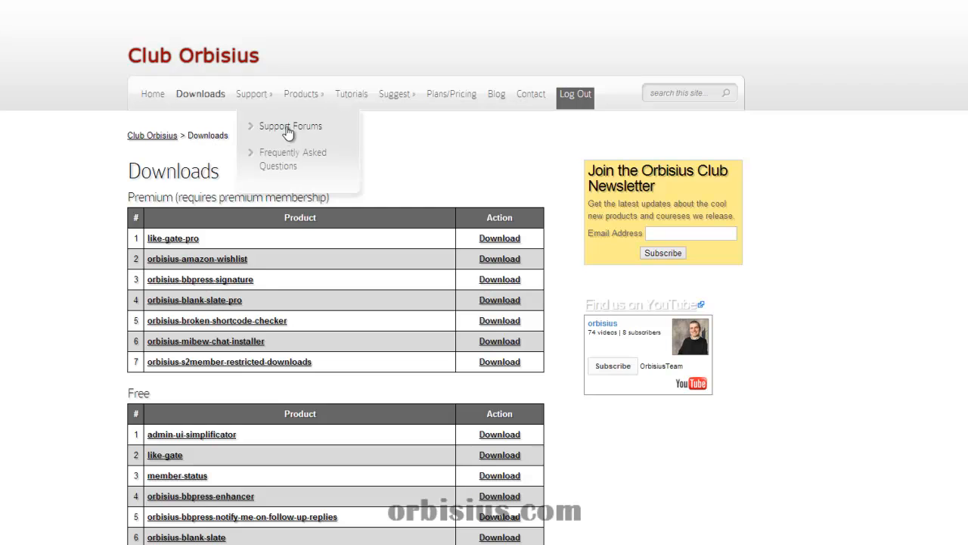
click(290, 126)
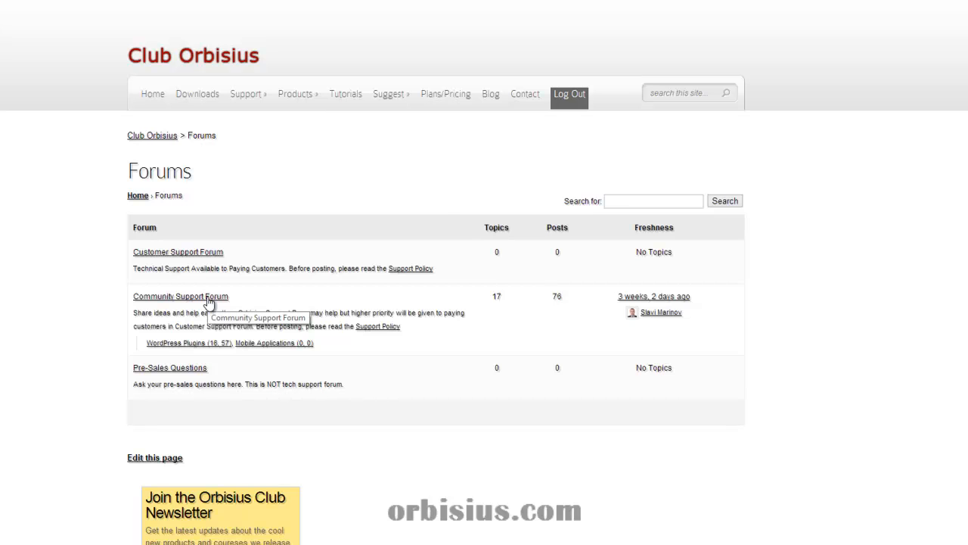
Enter the Community Support Forum and its Orbisius Child Theme Creator sub-forum.
click(181, 295)
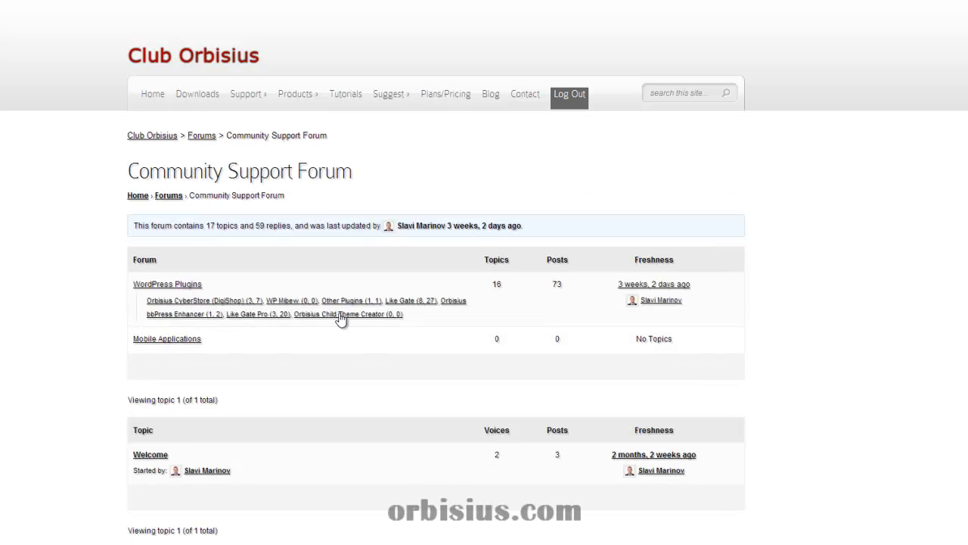
click(348, 313)
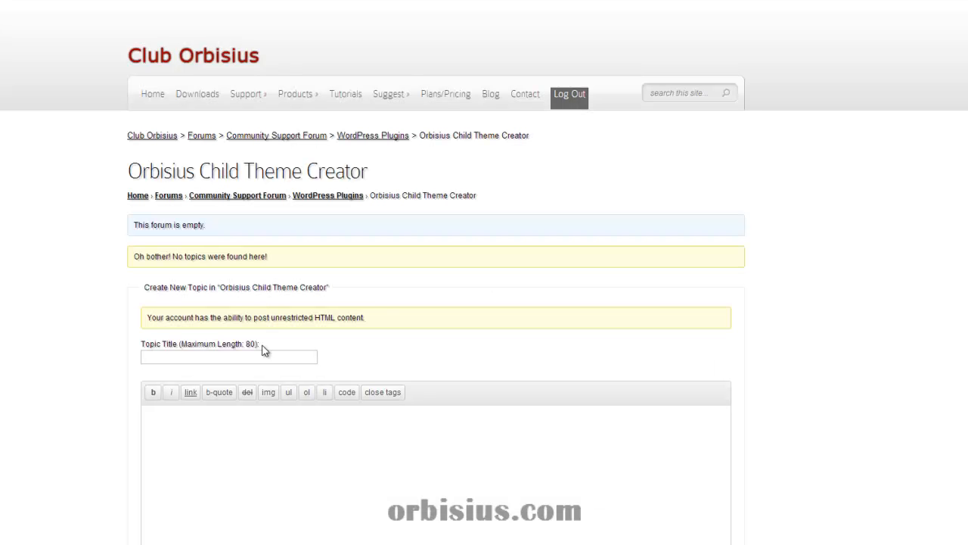
mouse_move(354, 255)
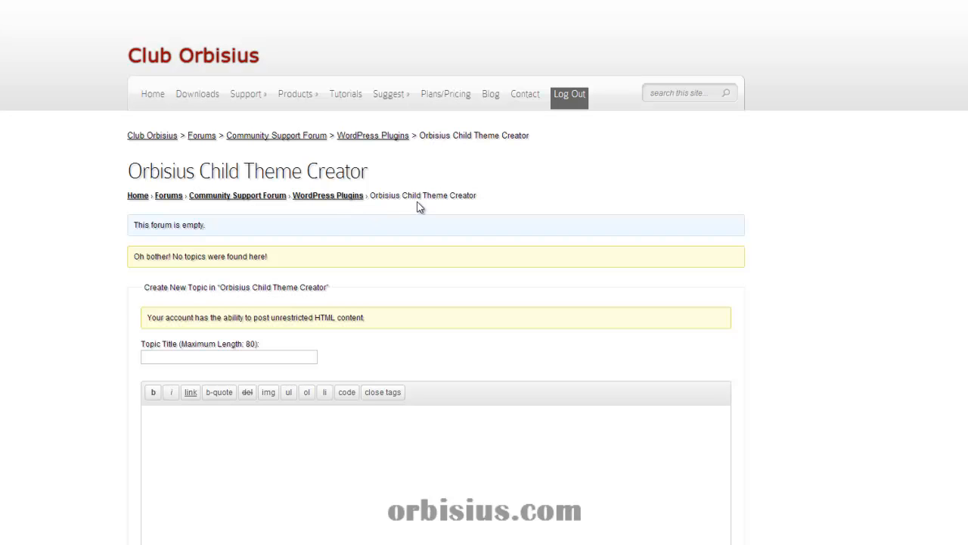
mouse_move(484, 227)
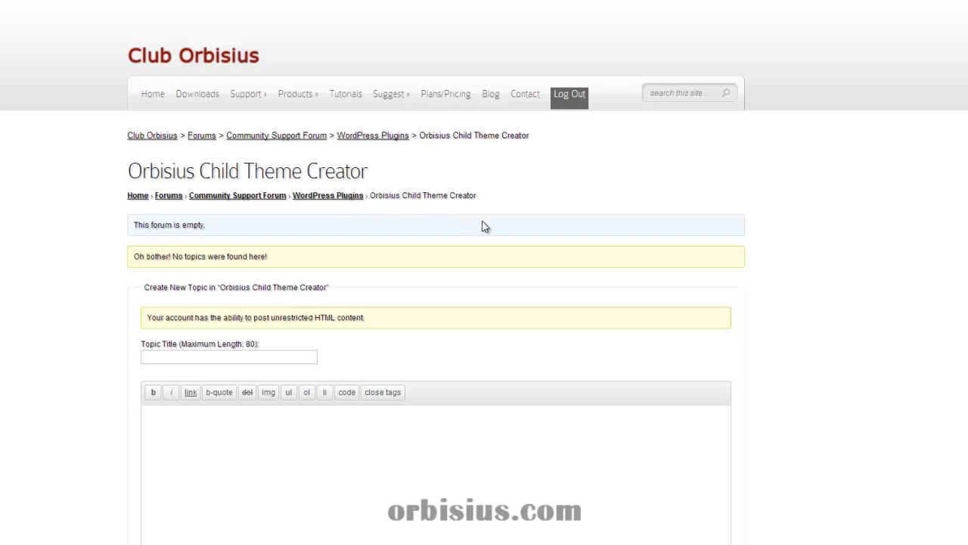